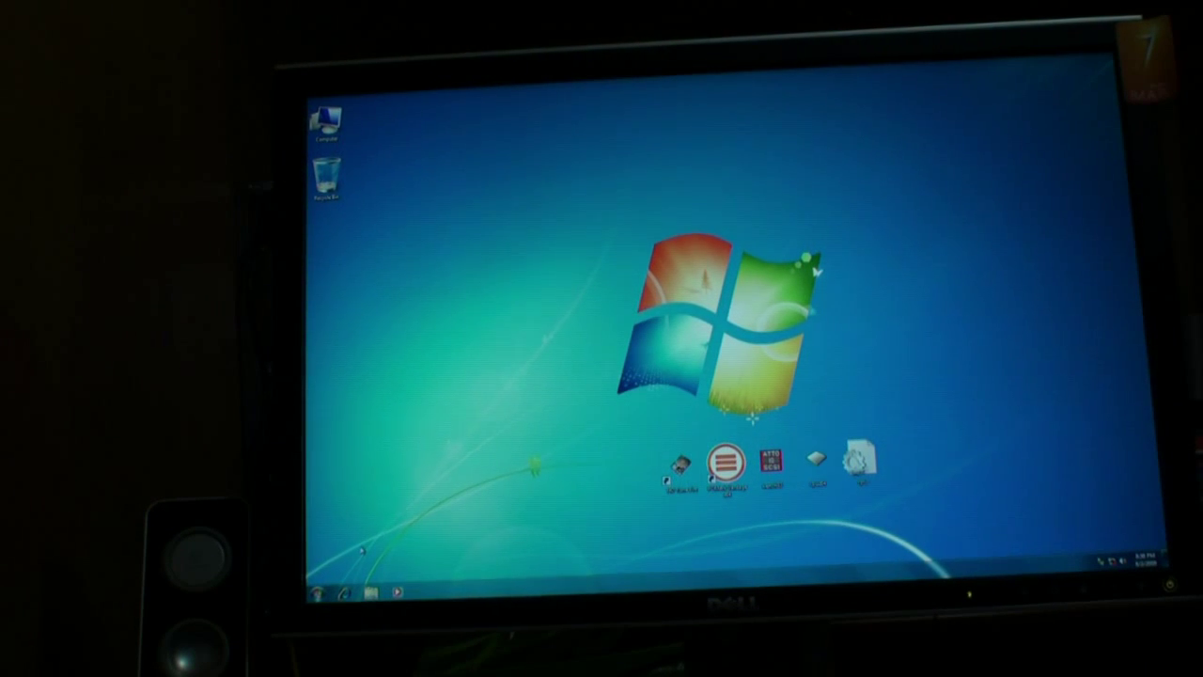
# Open the Start menu from the Windows 7 desktop taskbar.
pyautogui.click(321, 594)
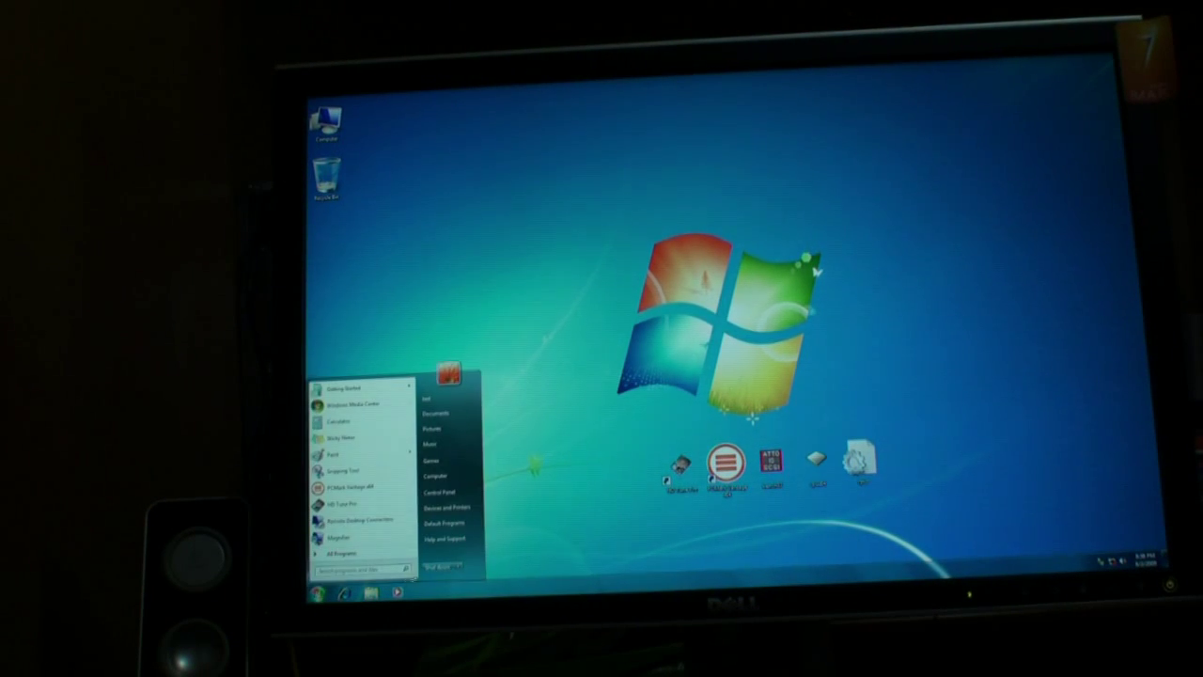